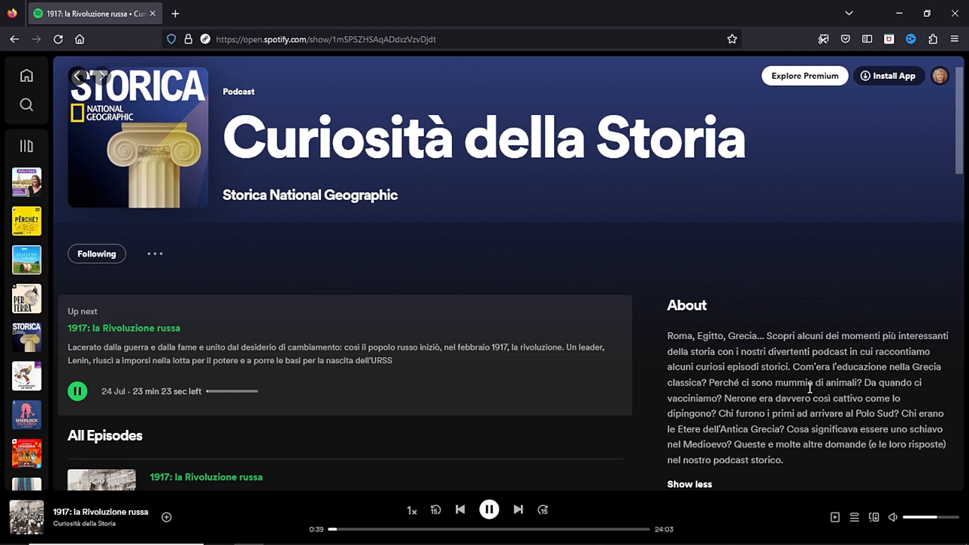
scroll("down", 3)
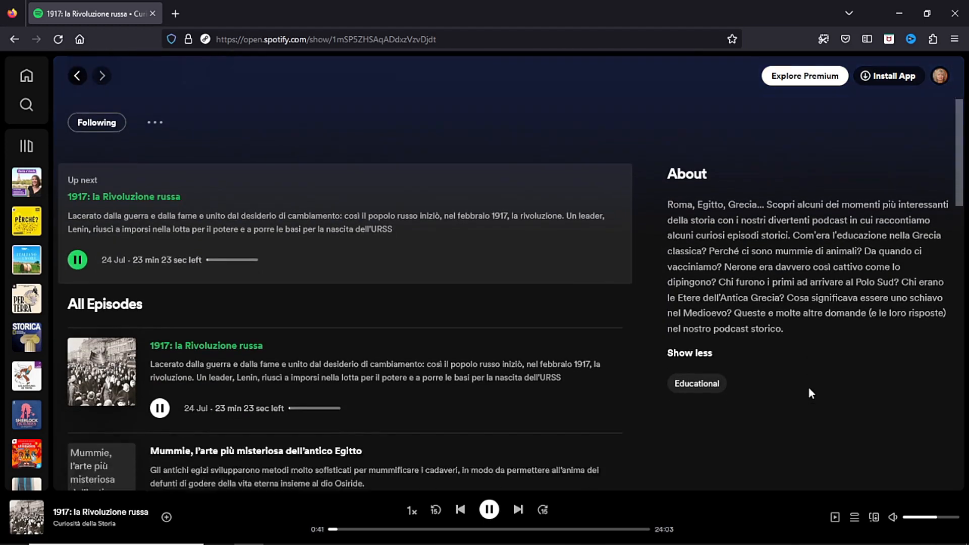
scroll("down", 3)
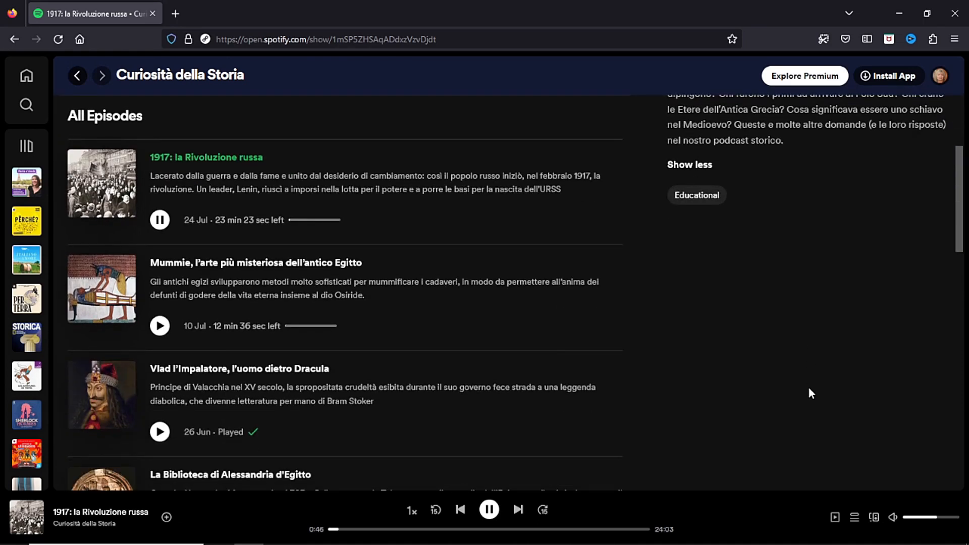
scroll("down", 3)
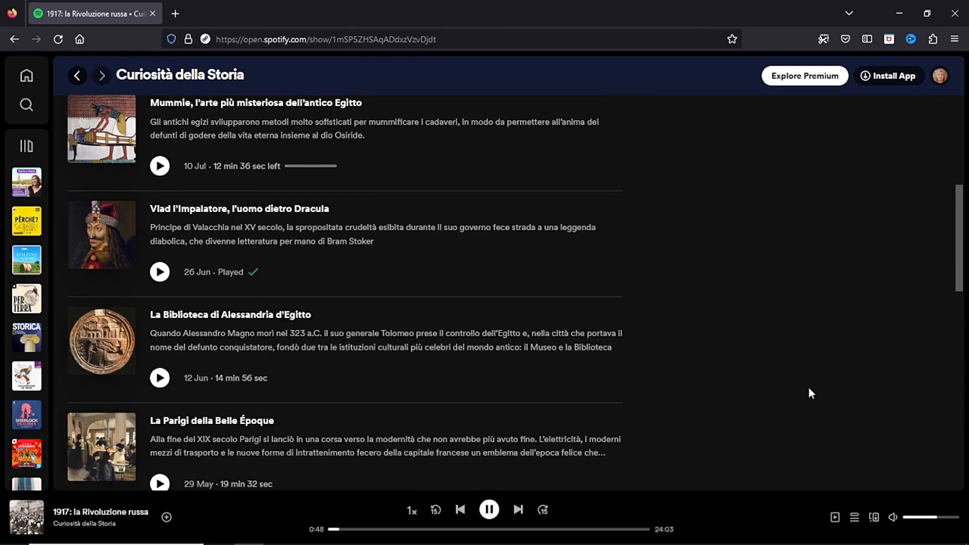
scroll("down", 3)
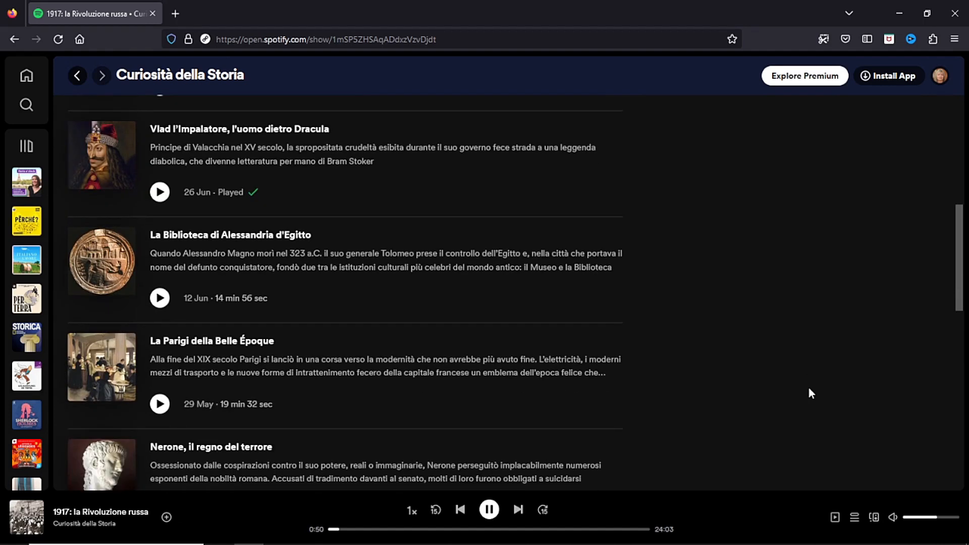
scroll("down", 3)
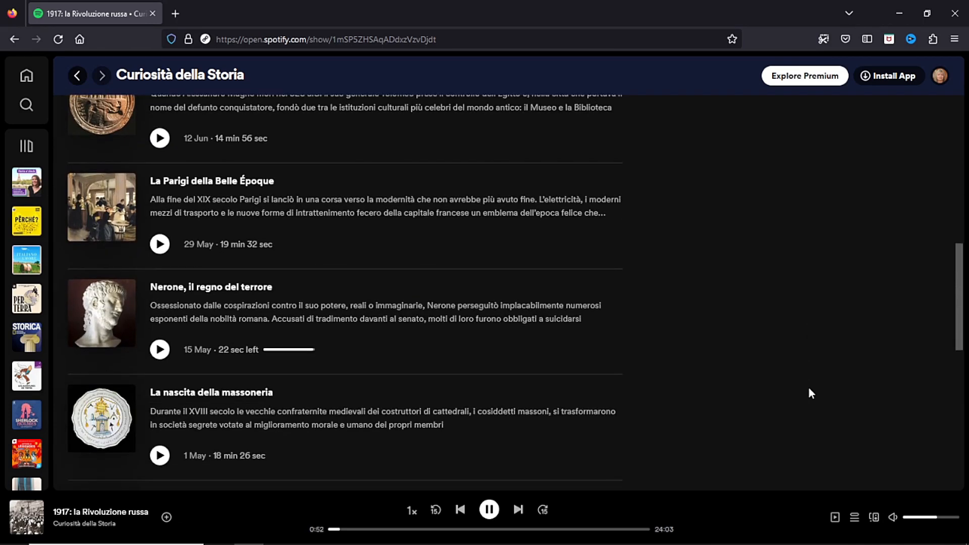
scroll("down", 3)
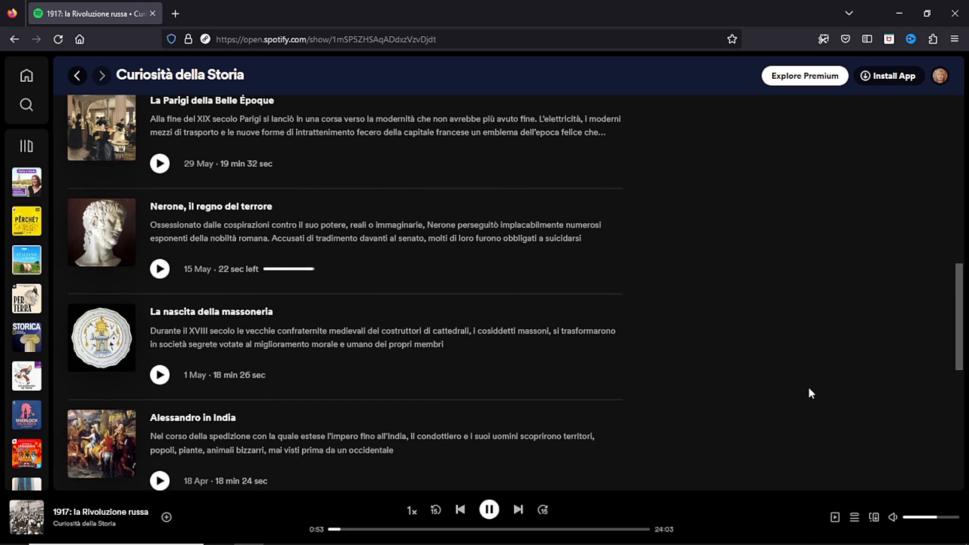
scroll("down", 3)
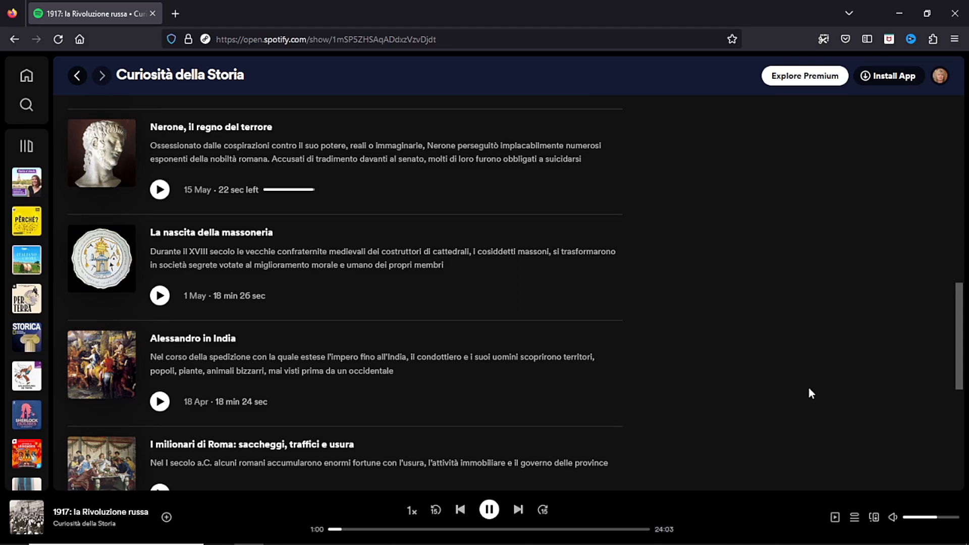
scroll("down", 3)
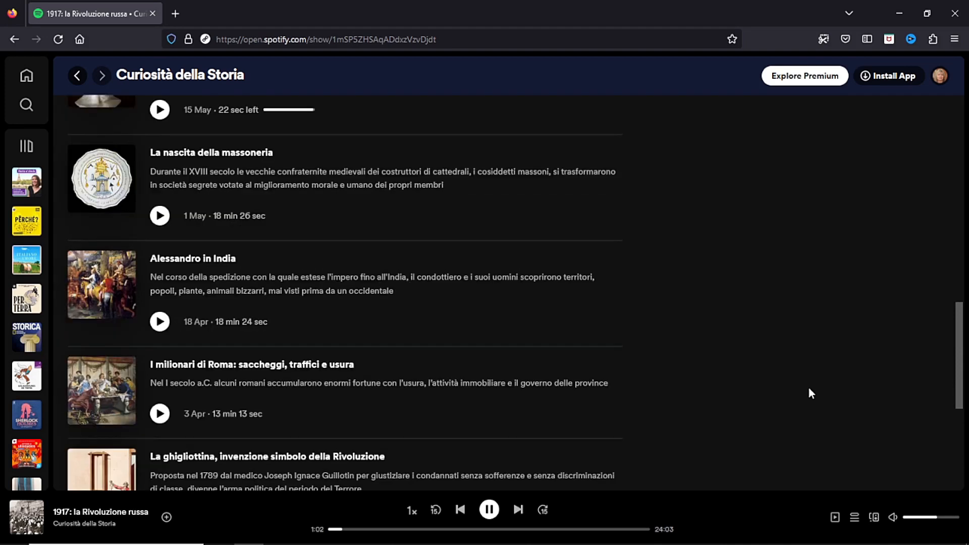
scroll("down", 3)
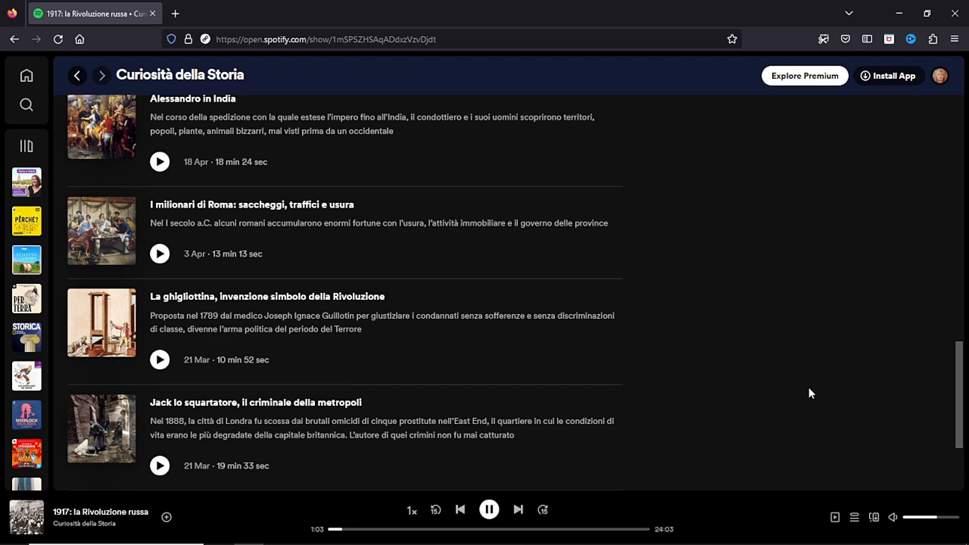
scroll("down", 3)
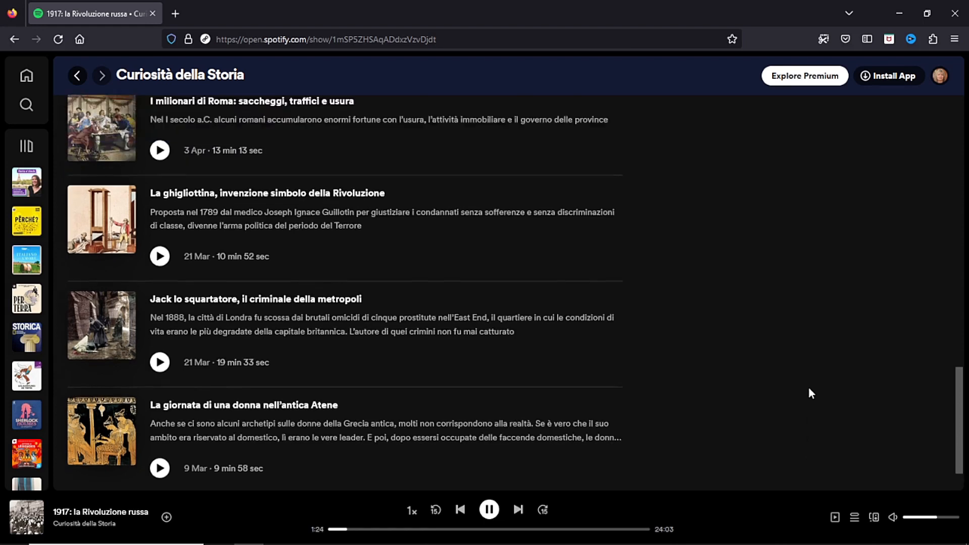
scroll("up", 3)
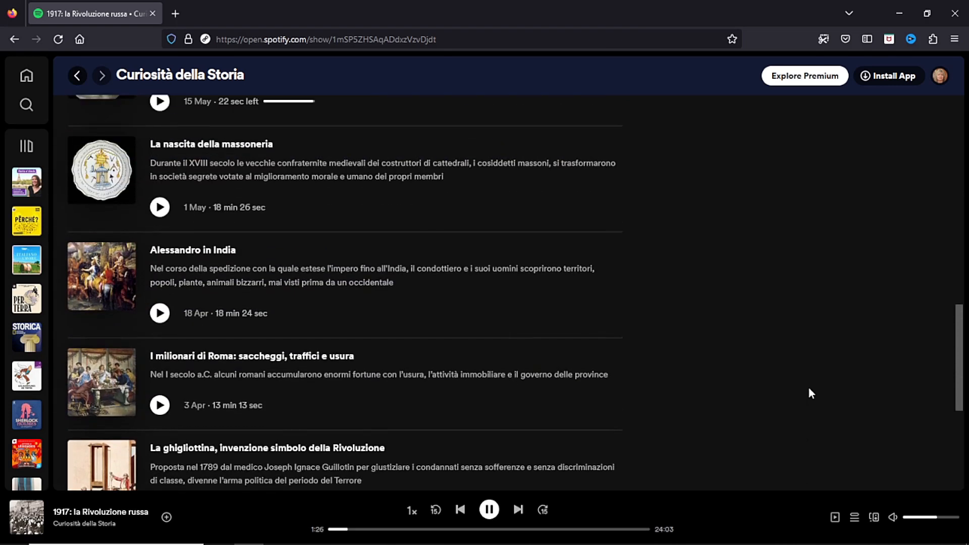
scroll("up", 3)
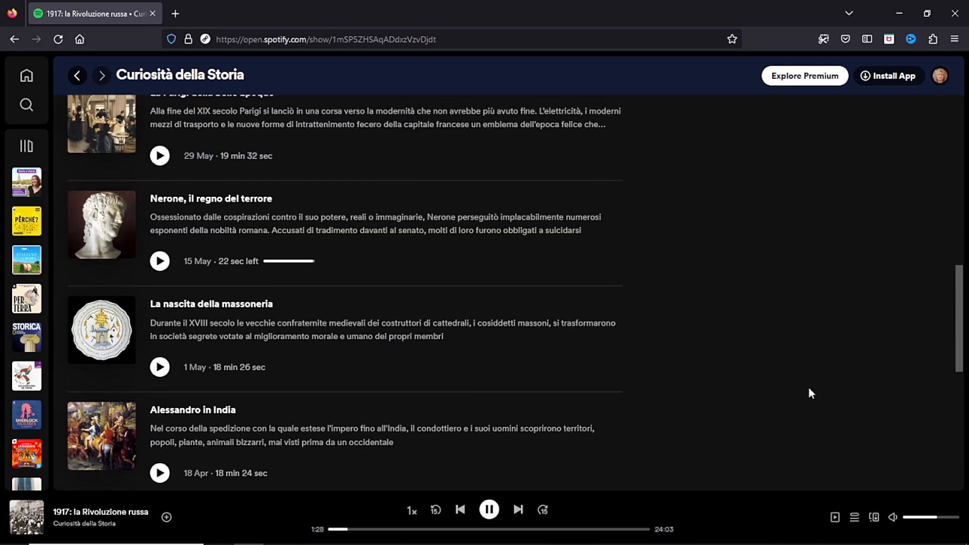